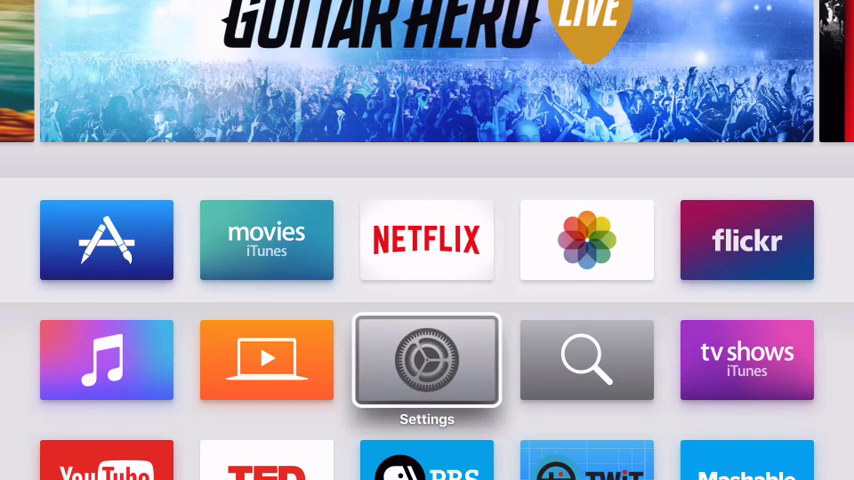
Navigate from the home screen through Settings, General and Accessibility to the VoiceOver settings
left_click(428, 360)
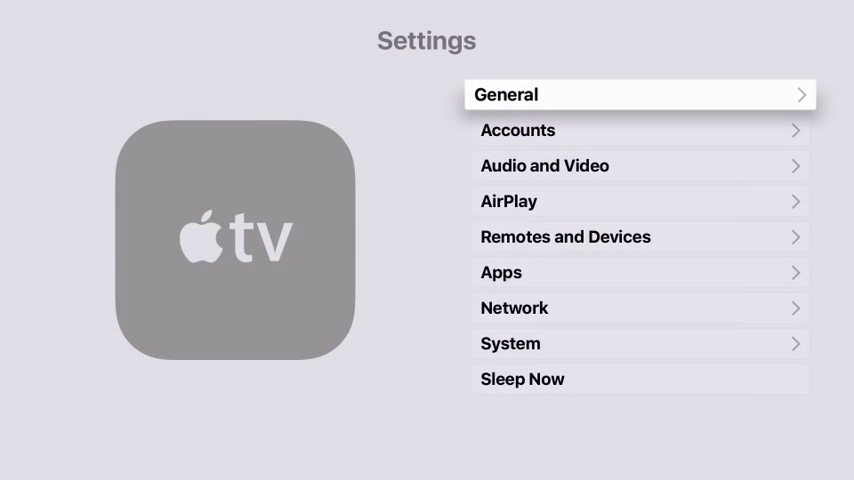
left_click(640, 94)
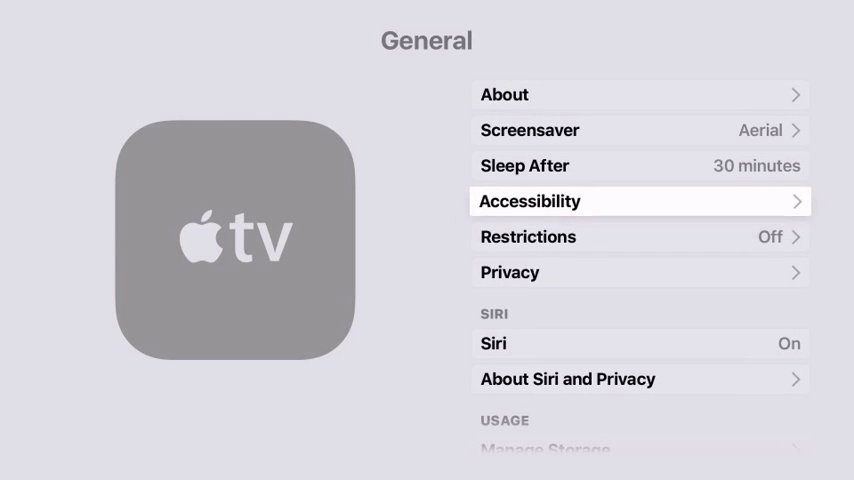
left_click(640, 200)
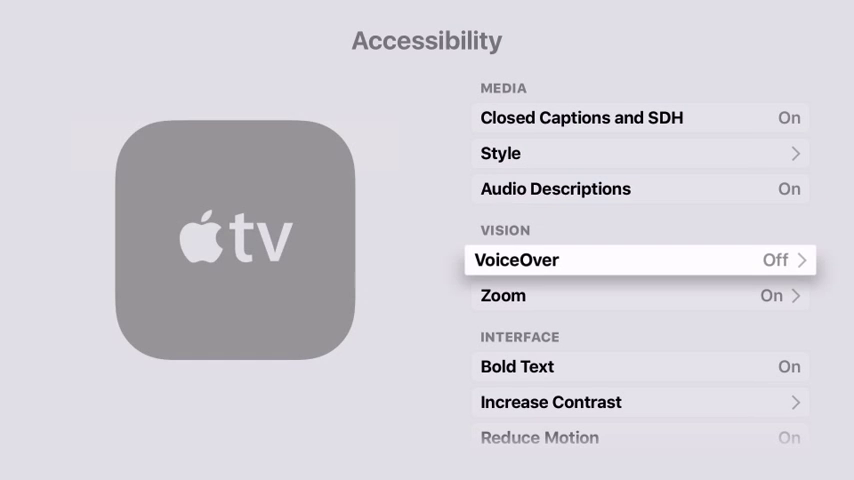
left_click(640, 260)
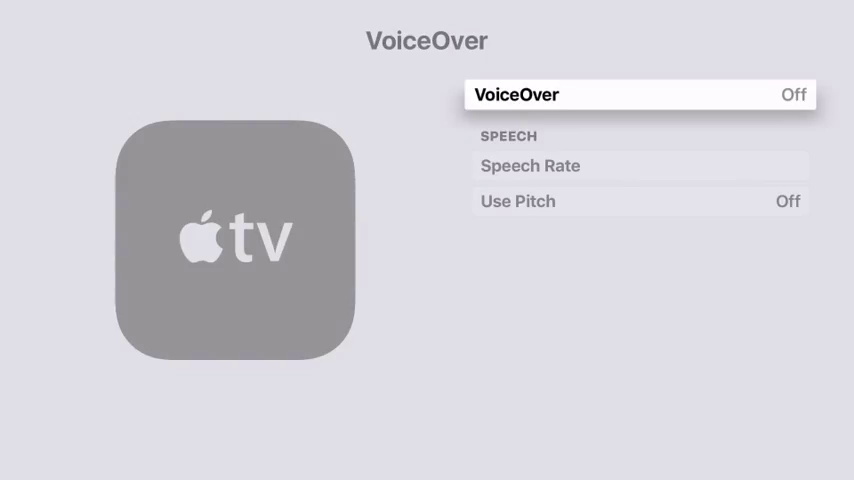
Turn VoiceOver on, revealing VoiceOver Practice, and move down to Speech Rate
left_click(640, 94)
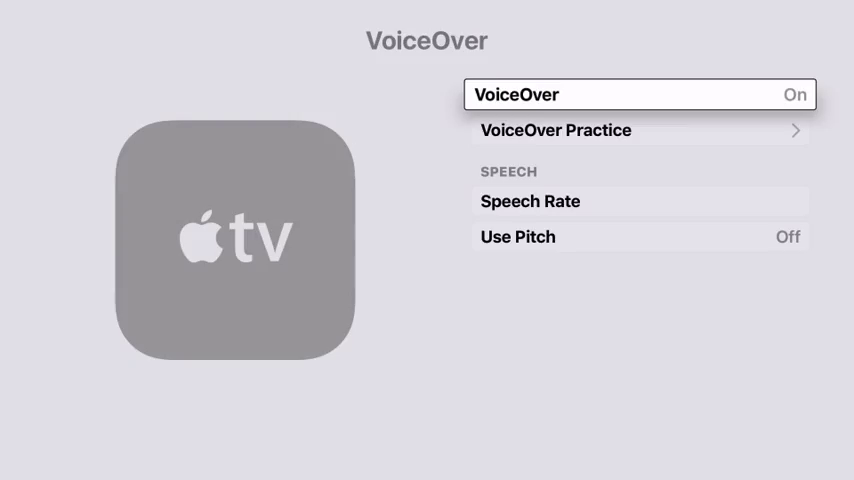
scroll("down", 3)
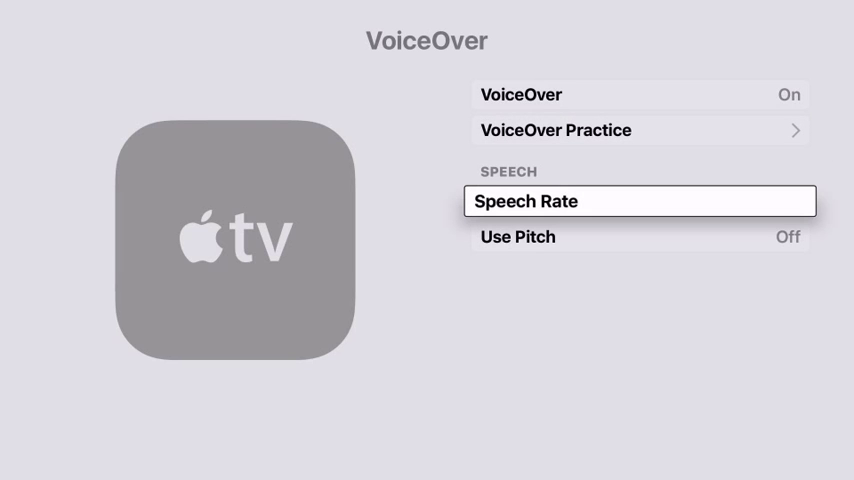
Adjust Speech Rate, turn Use Pitch on, then switch VoiceOver back off
left_click(640, 200)
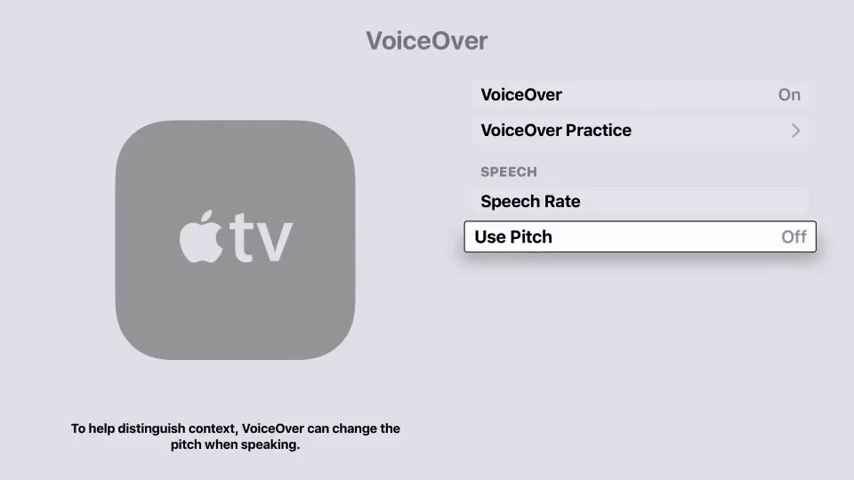
left_click(640, 236)
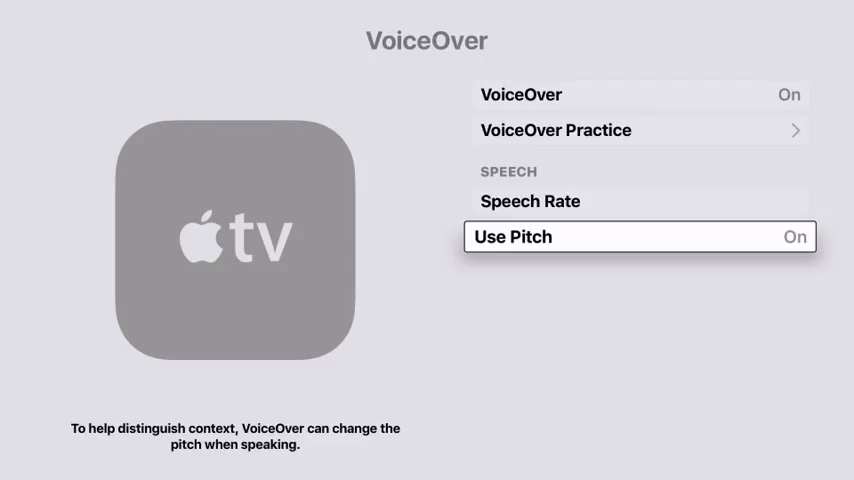
left_click(640, 96)
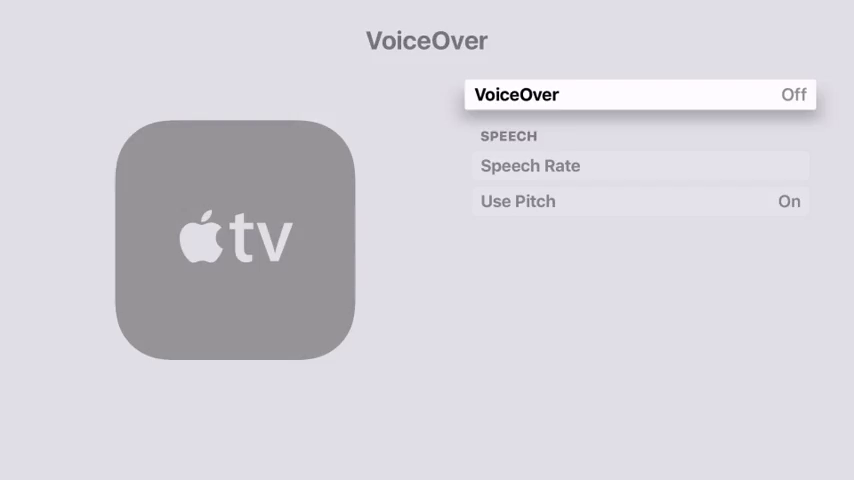
Return to Accessibility and assign the Accessibility Shortcut to VoiceOver
key("down")
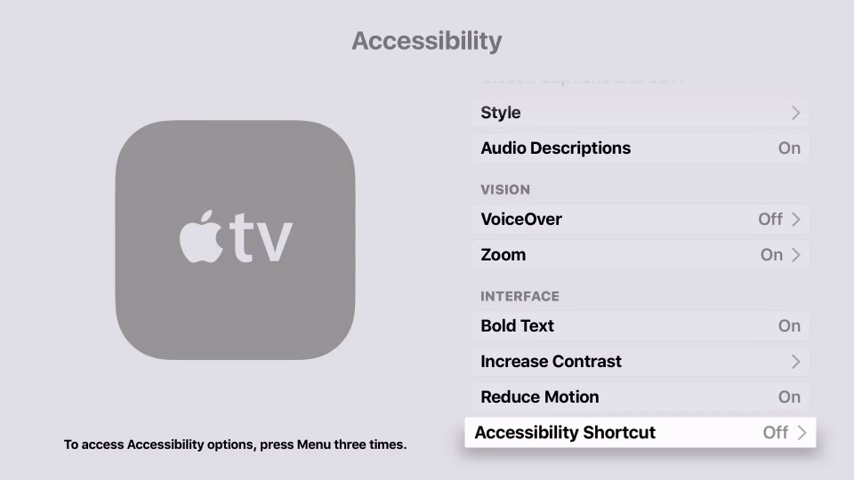
left_click(640, 432)
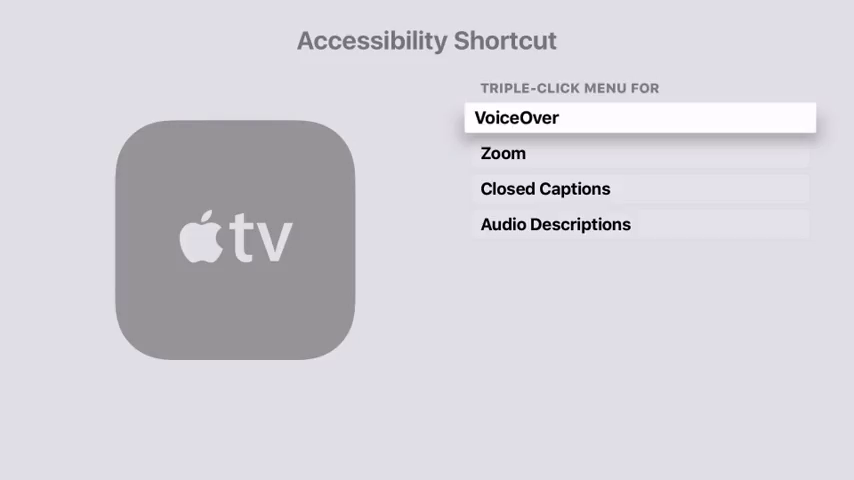
left_click(640, 116)
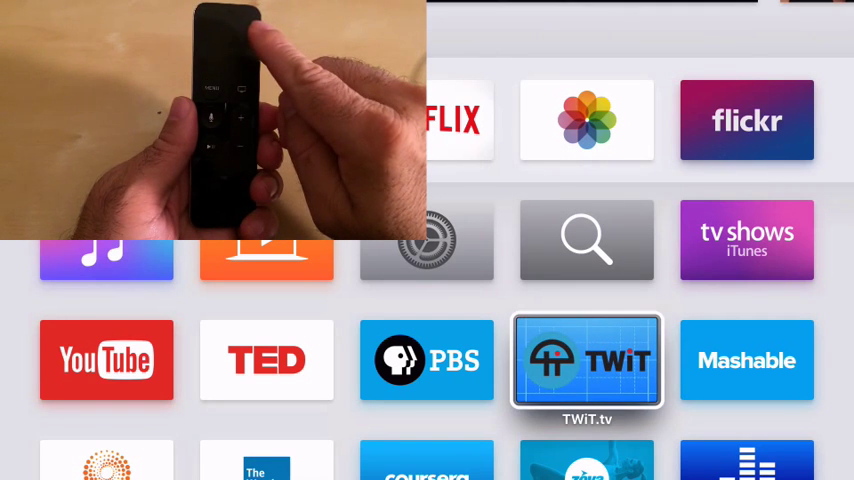
scroll("left", 3)
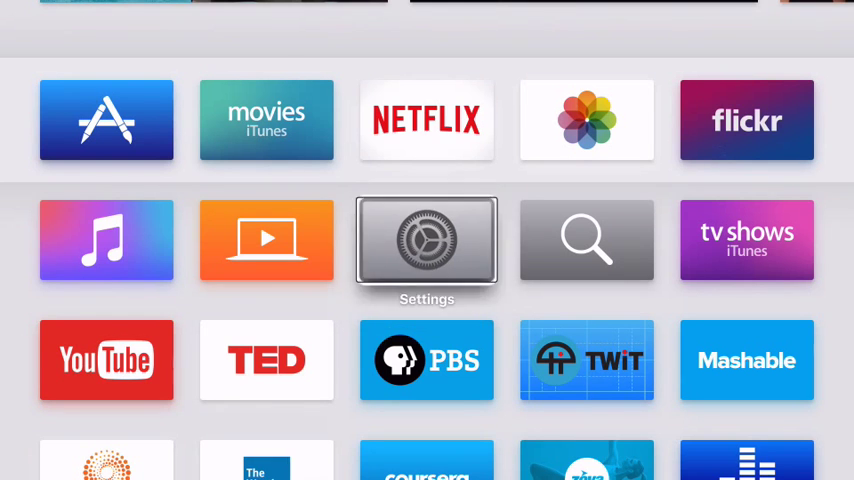
left_click(428, 240)
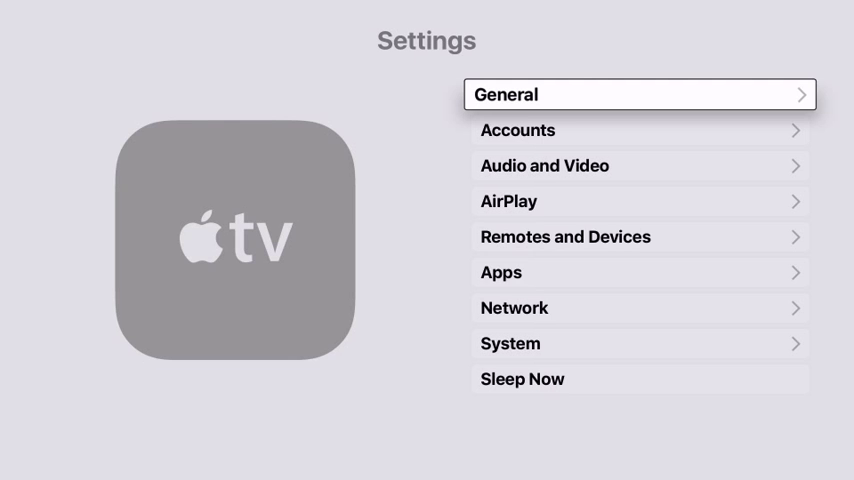
key("menu")
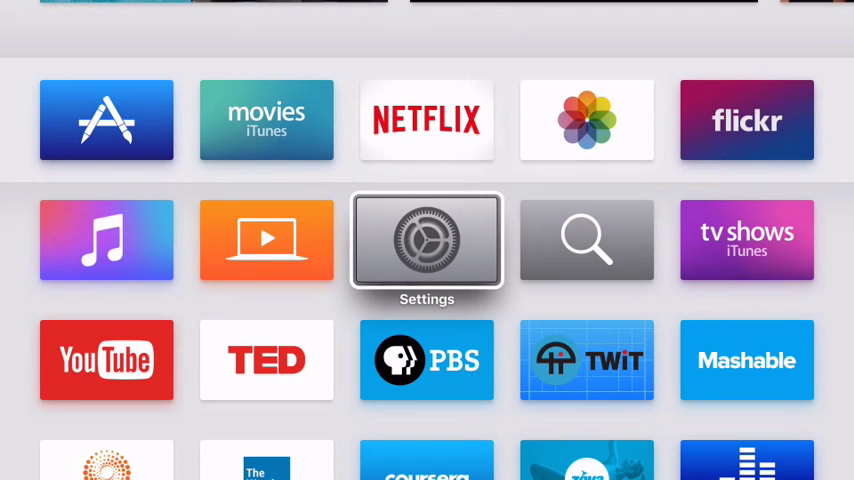